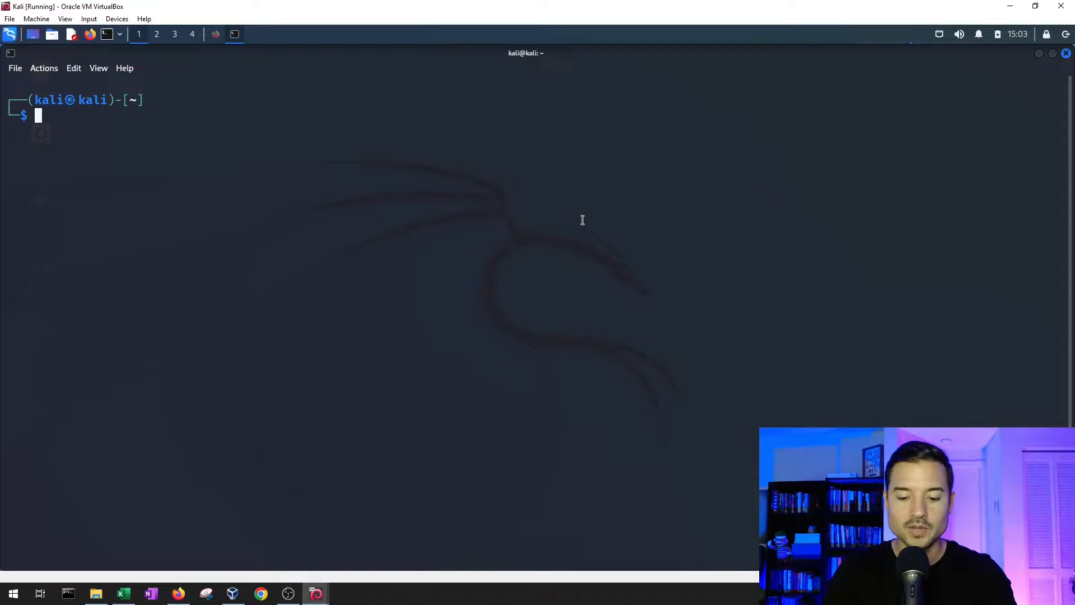
# - Switch to a root shell with sudo su, then clear the screen and run ifconfig
pyautogui.write('sudo su')
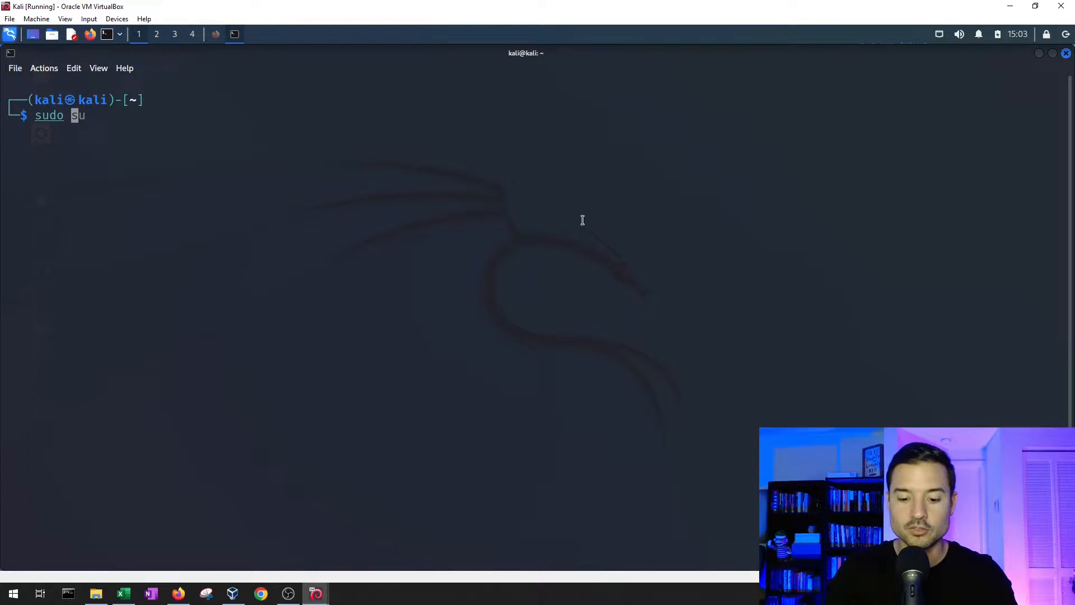
pyautogui.press('Return')
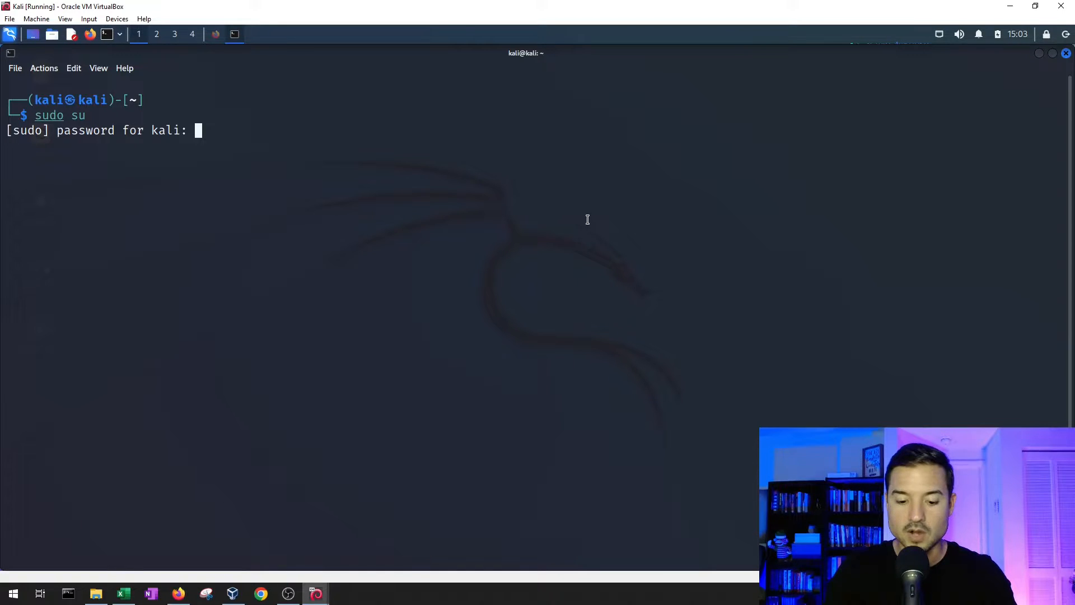
pyautogui.write('clear')
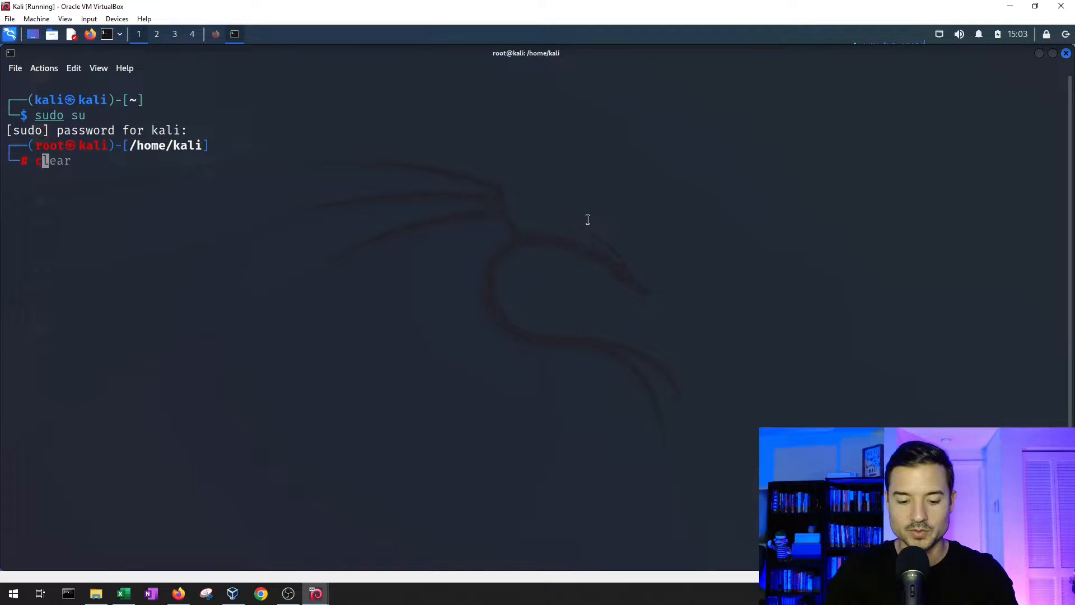
pyautogui.write('ifconfig')
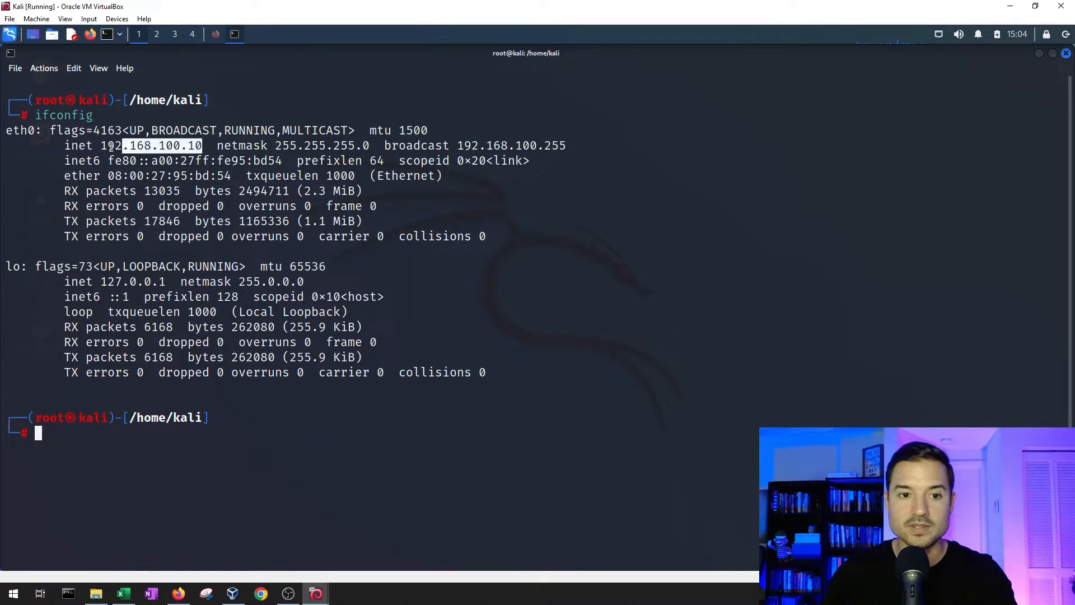
# - Select Kali's own eth0 address 192.168.100.10 in the ifconfig output
pyautogui.doubleClick(151, 146)
pyautogui.write('nmap 192.168.100.0/24')
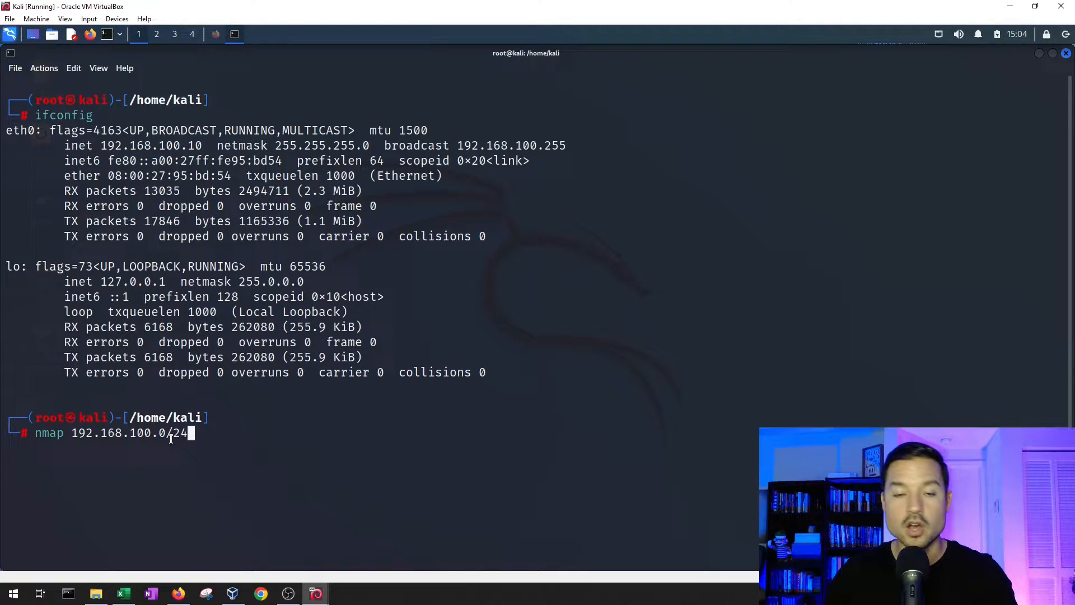
pyautogui.moveTo(125, 447)
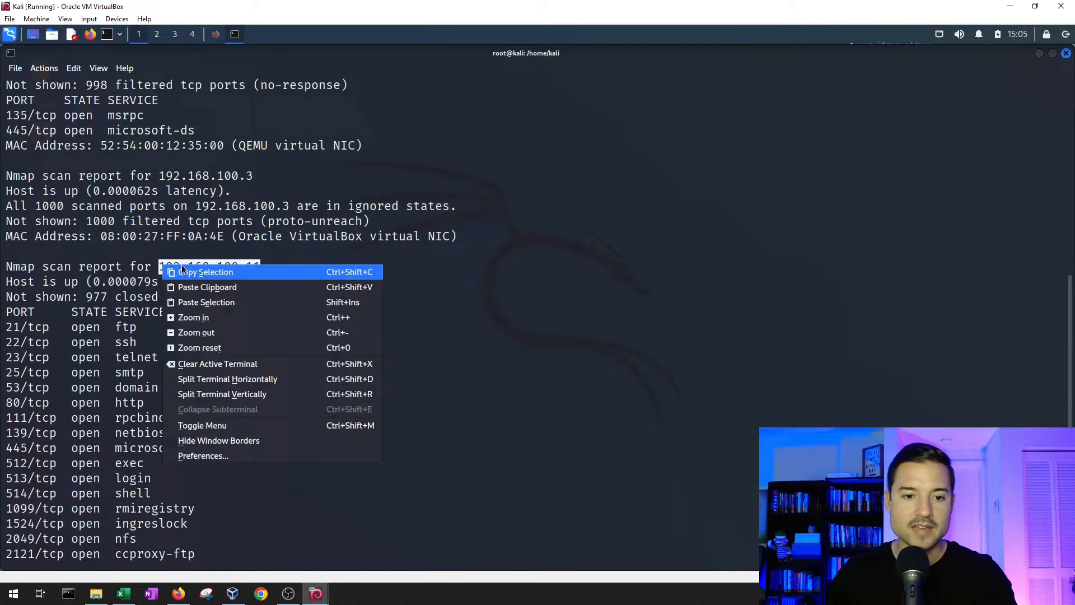
# - Copy the target address 192.168.100.11 and scroll through its open ports
pyautogui.click(205, 271)
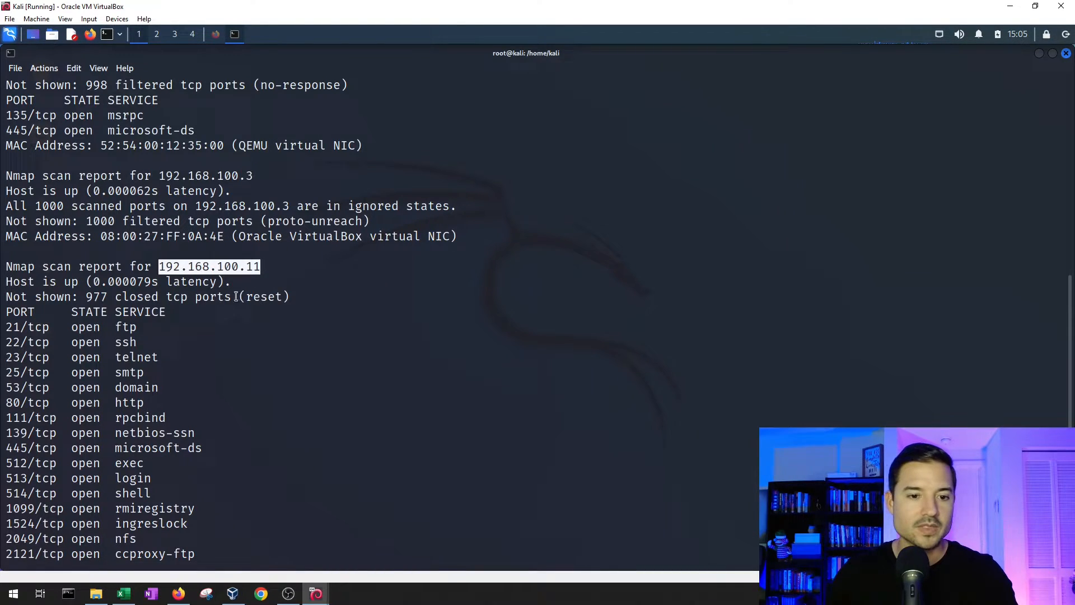
pyautogui.scroll(-3)
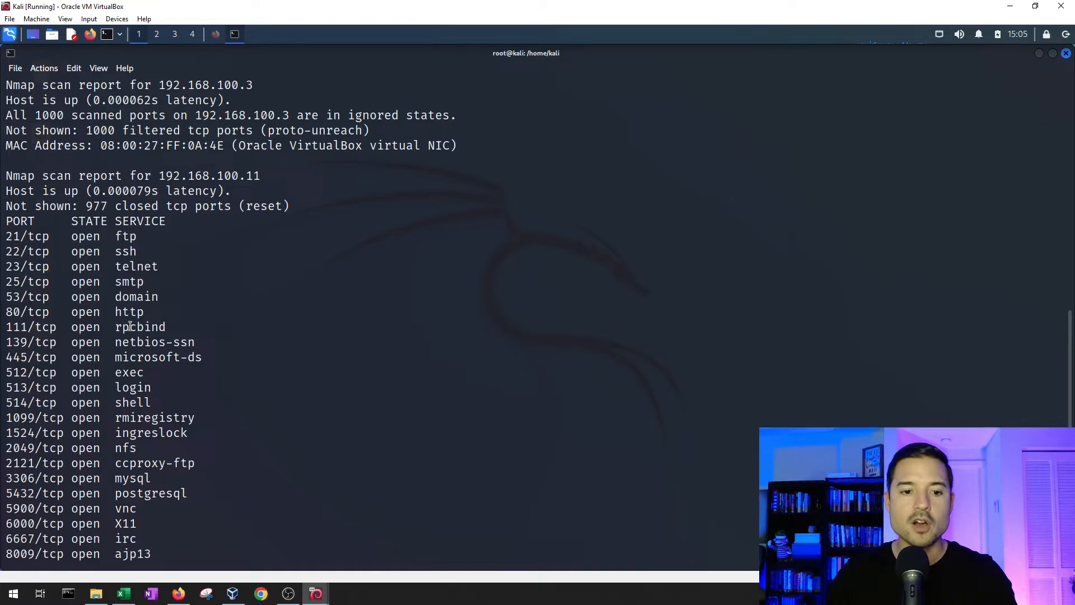
pyautogui.scroll(-3)
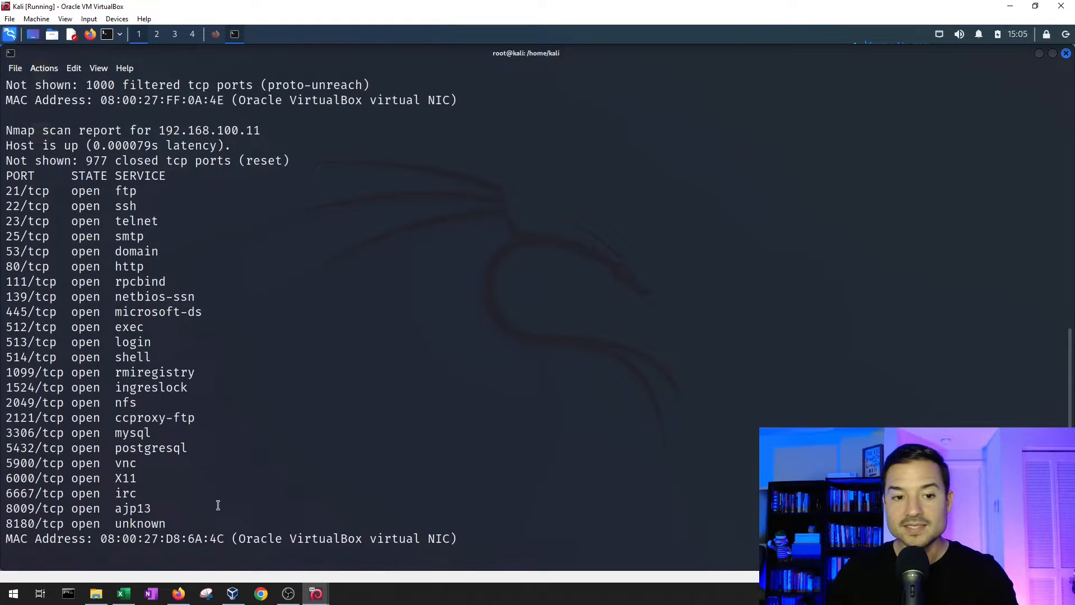
pyautogui.moveTo(383, 315)
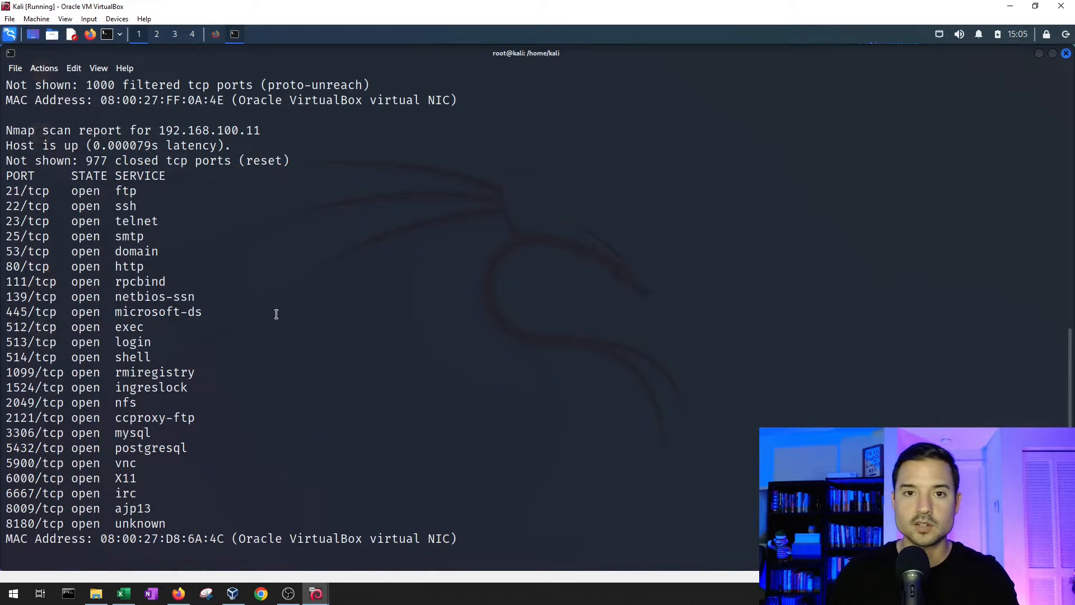
pyautogui.moveTo(280, 313)
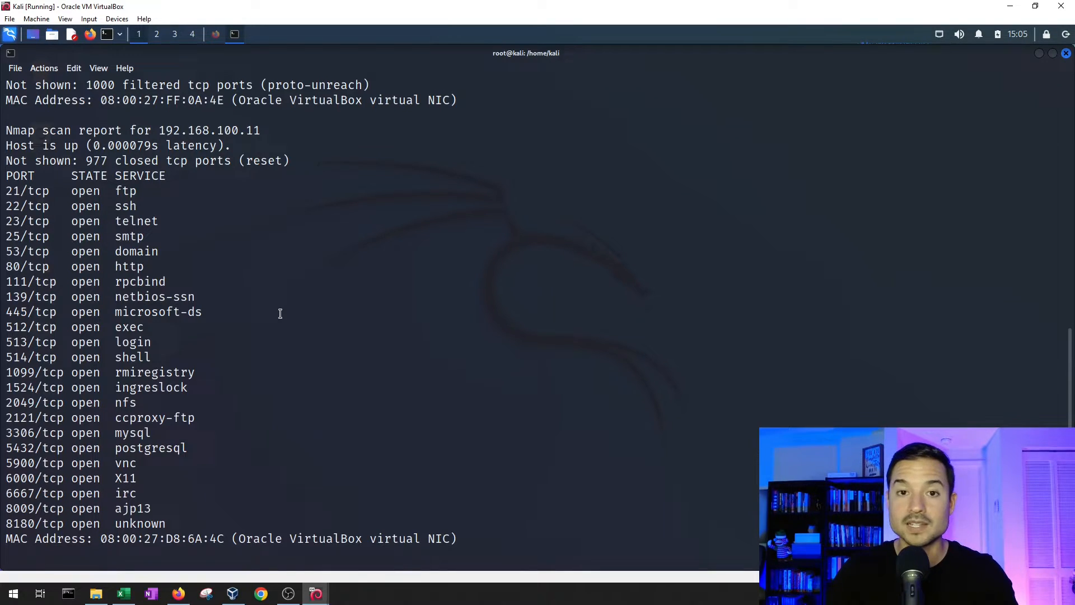
pyautogui.moveTo(281, 294)
pyautogui.write('nmap -sV 192.168.100.11 -p 21')
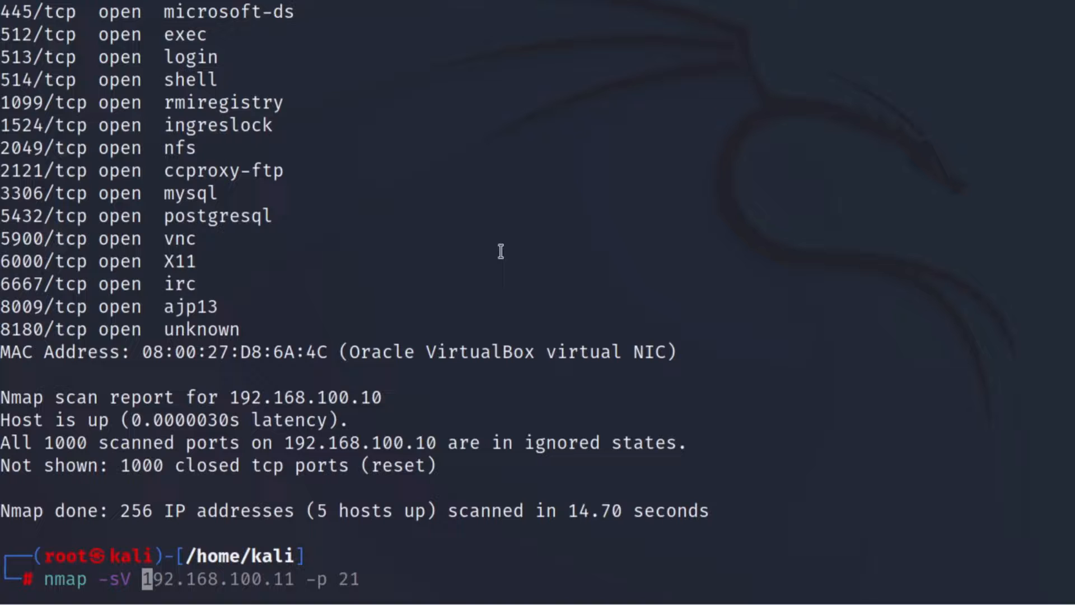
# - Paste 192.168.100.11 into the nmap -sV command and review versions like vsftpd 2.3.4
pyautogui.rightClick(500, 251)
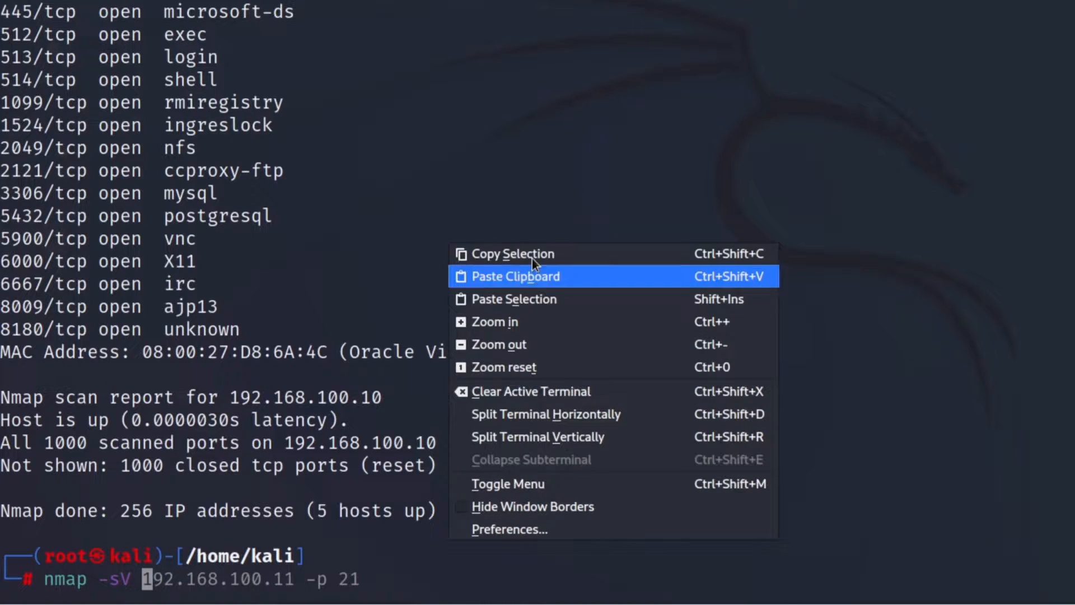
pyautogui.click(630, 296)
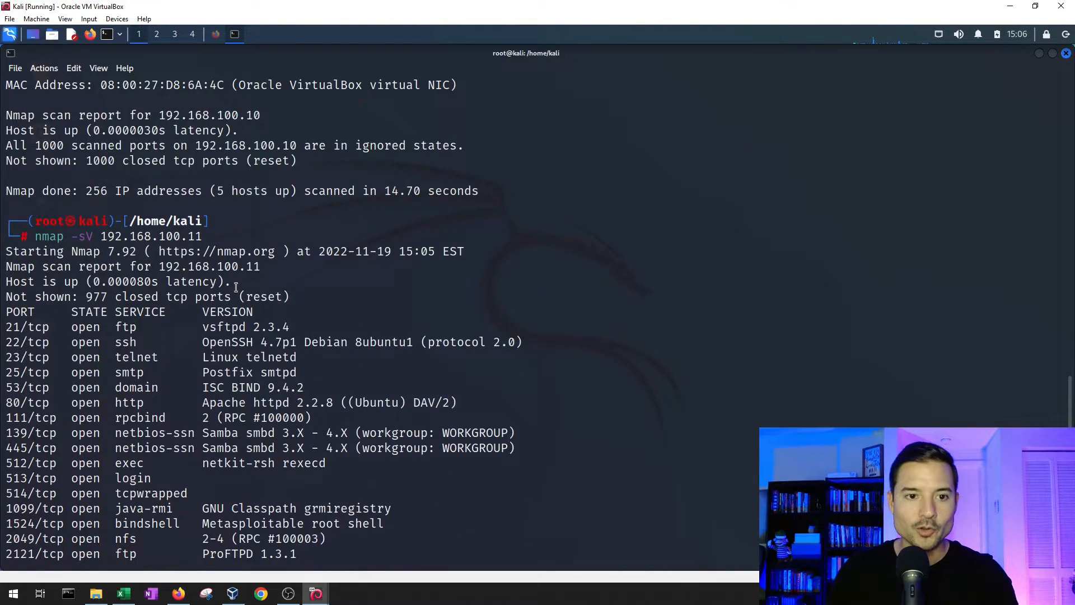
pyautogui.scroll(-3)
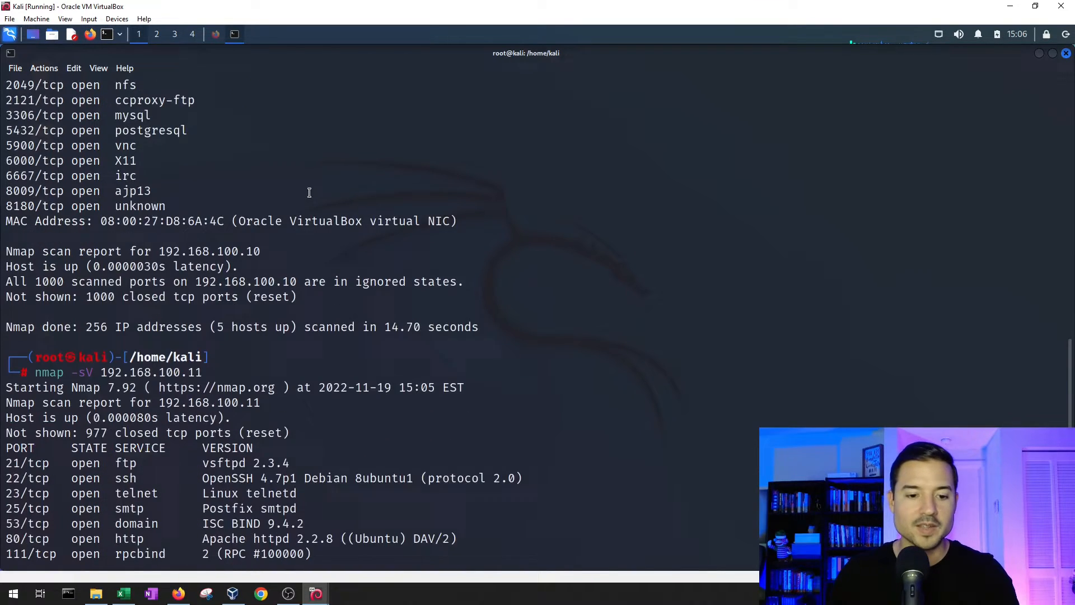
pyautogui.scroll(-3)
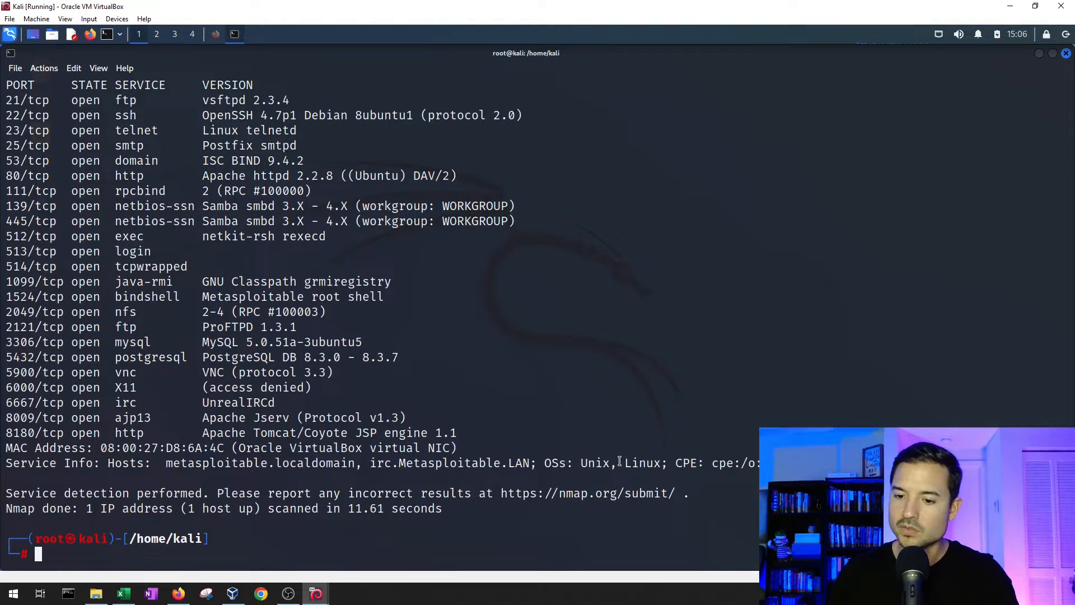
pyautogui.moveTo(663, 411)
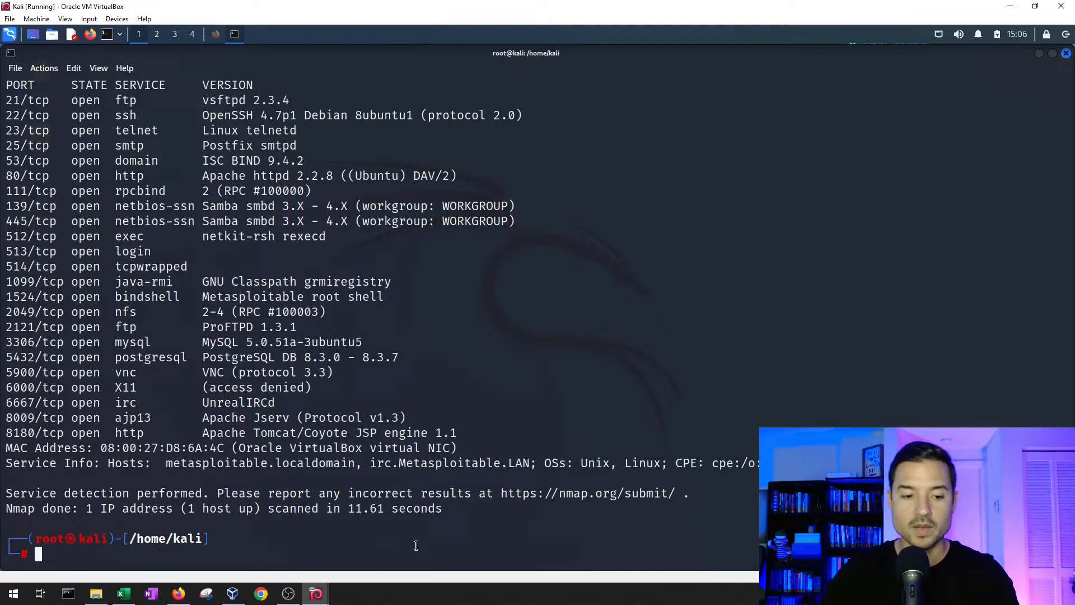
# - Scan 192.168.100.11 with nmap and select the detected kernel CPE linux_kernel:2.6
pyautogui.write('nmap -sV 192.168.100.11')
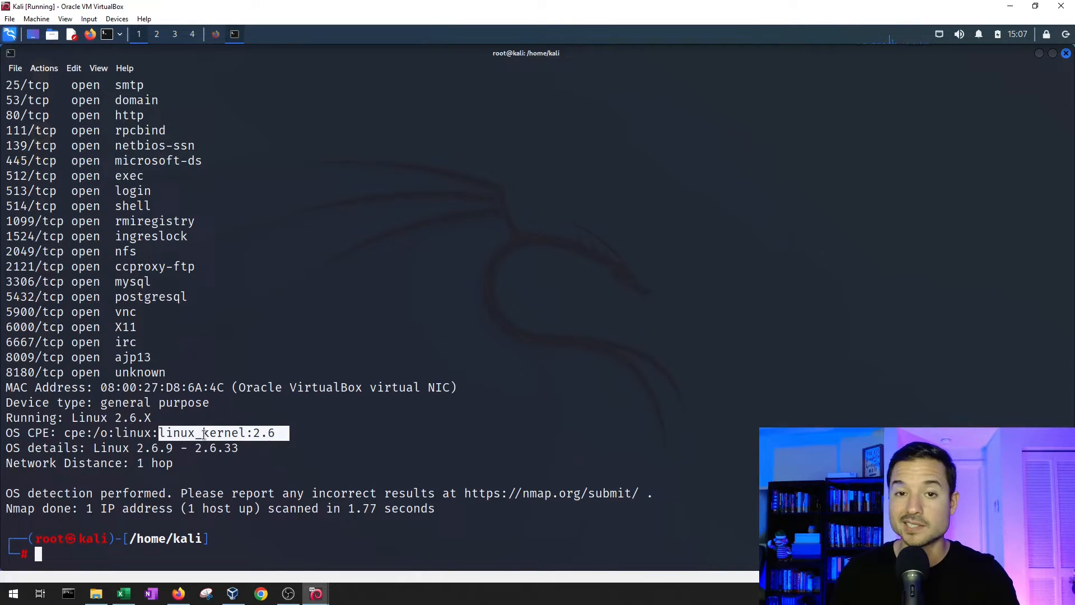
pyautogui.doubleClick(39, 447)
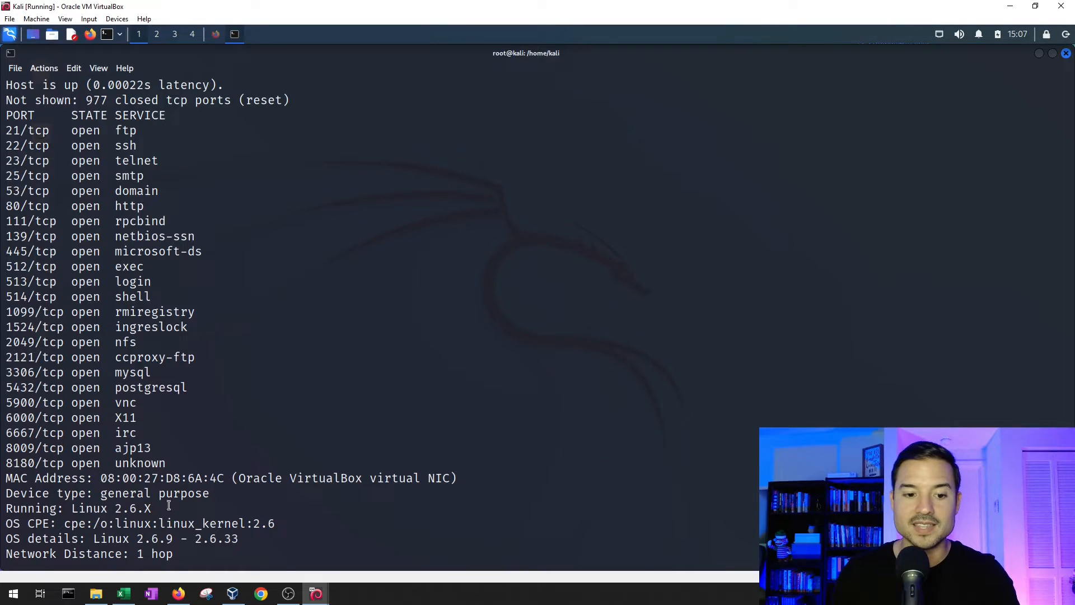
pyautogui.moveTo(155, 182)
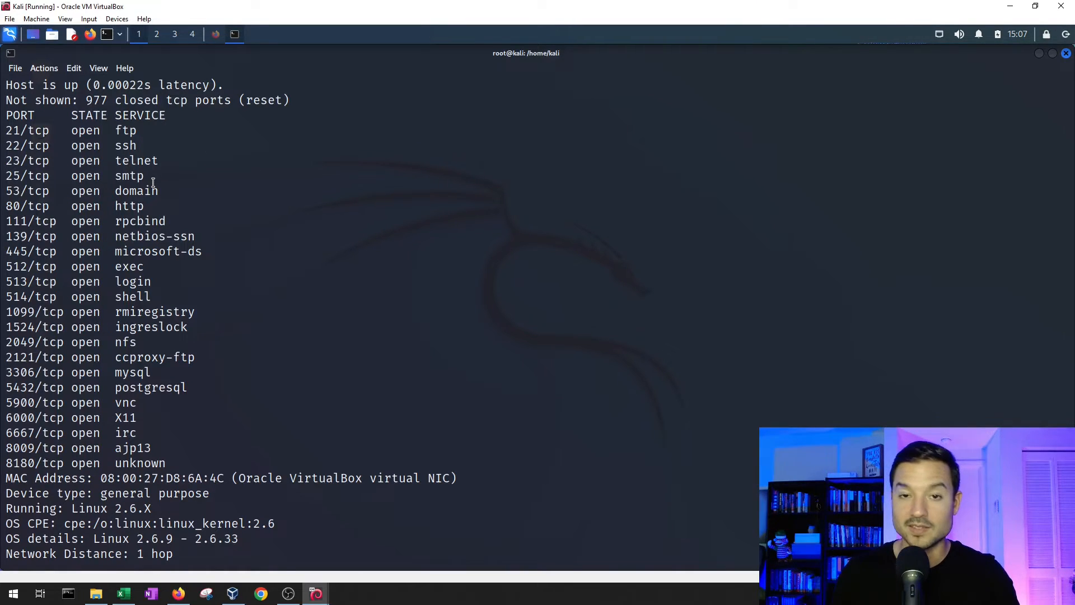
pyautogui.moveTo(137, 131)
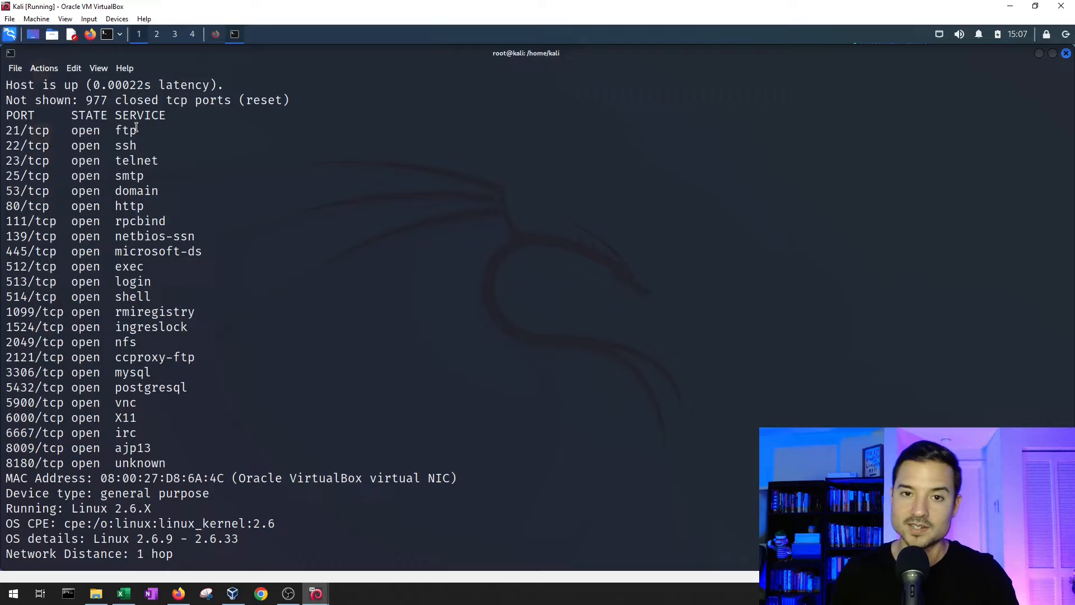